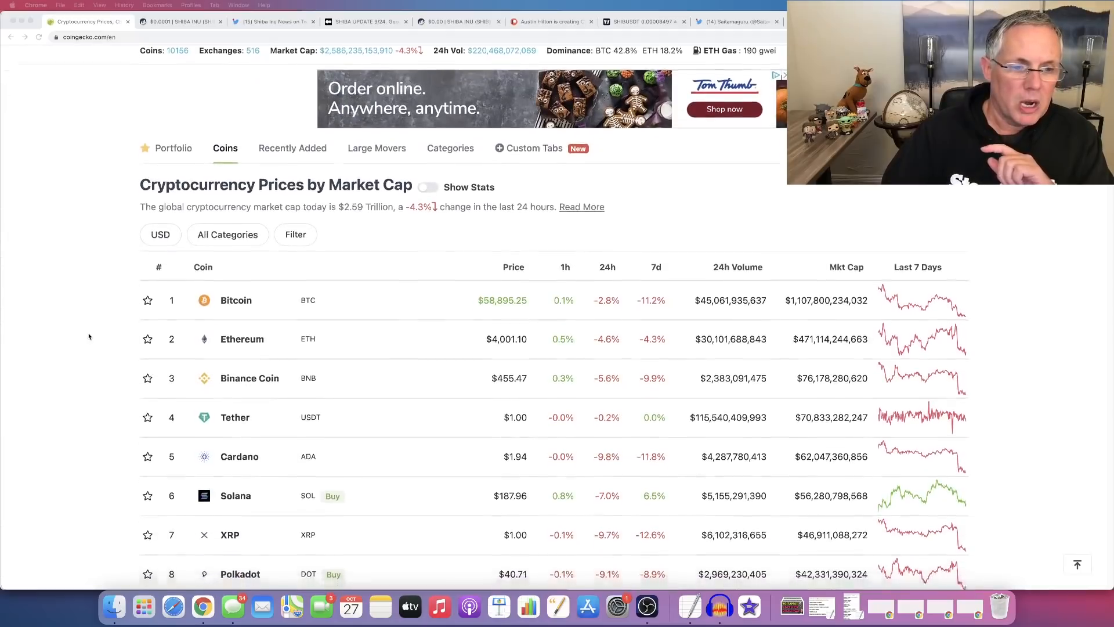
scroll(down, 3)
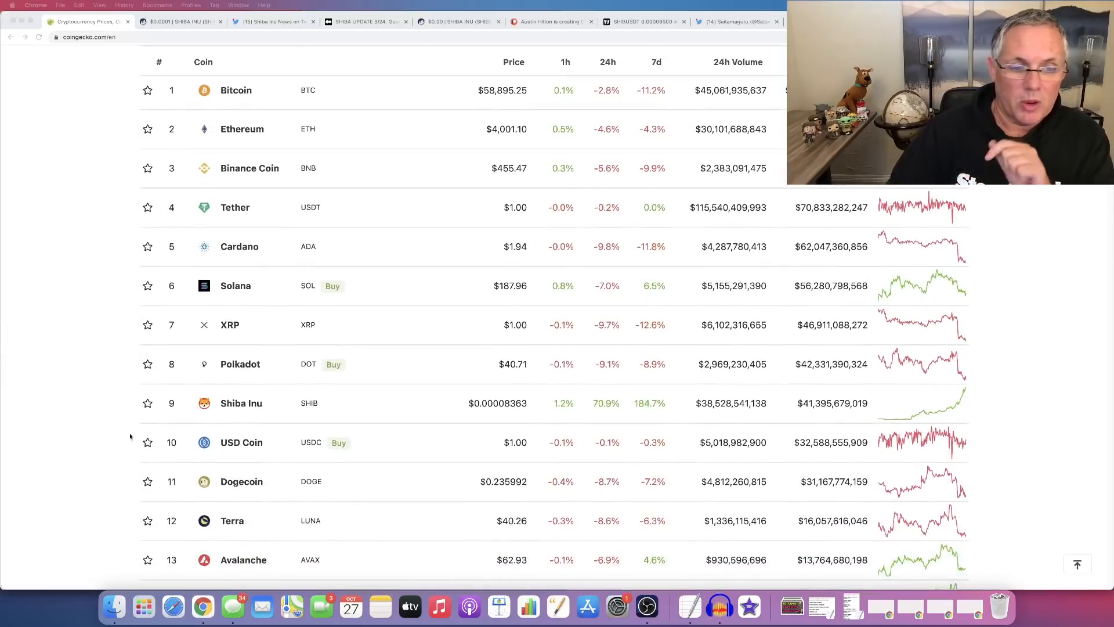
scroll(down, 3)
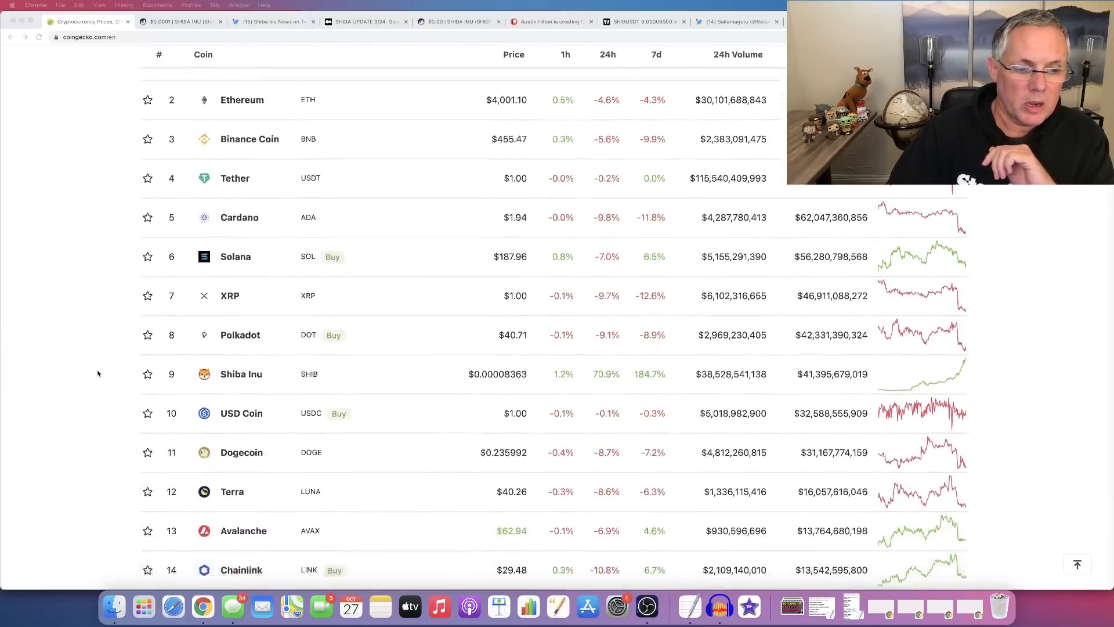
scroll(down, 3)
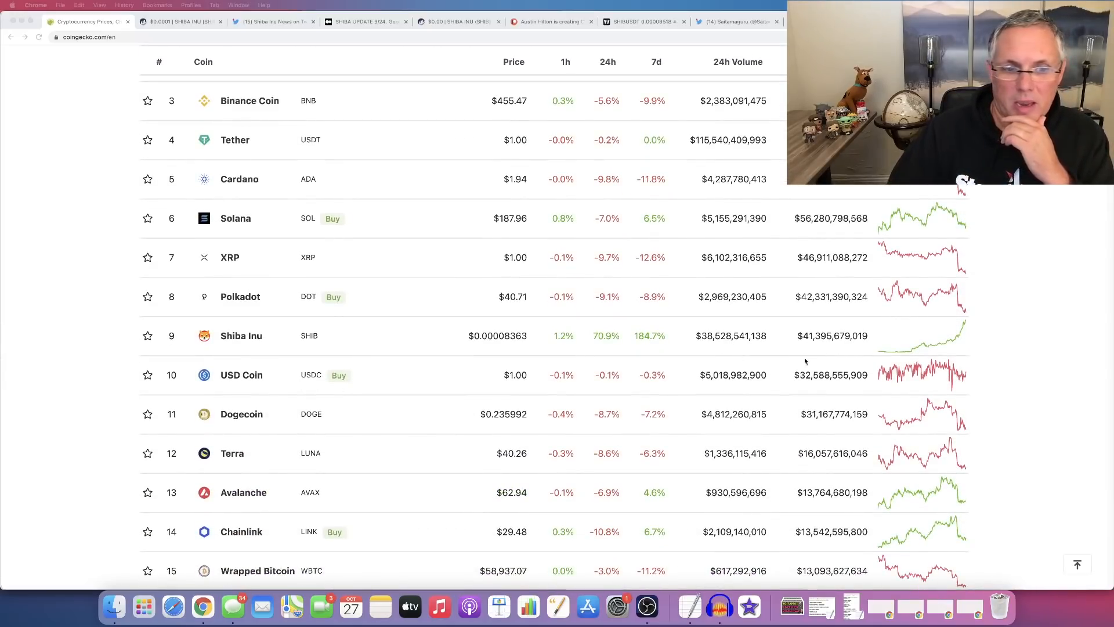
mouse_move(806, 339)
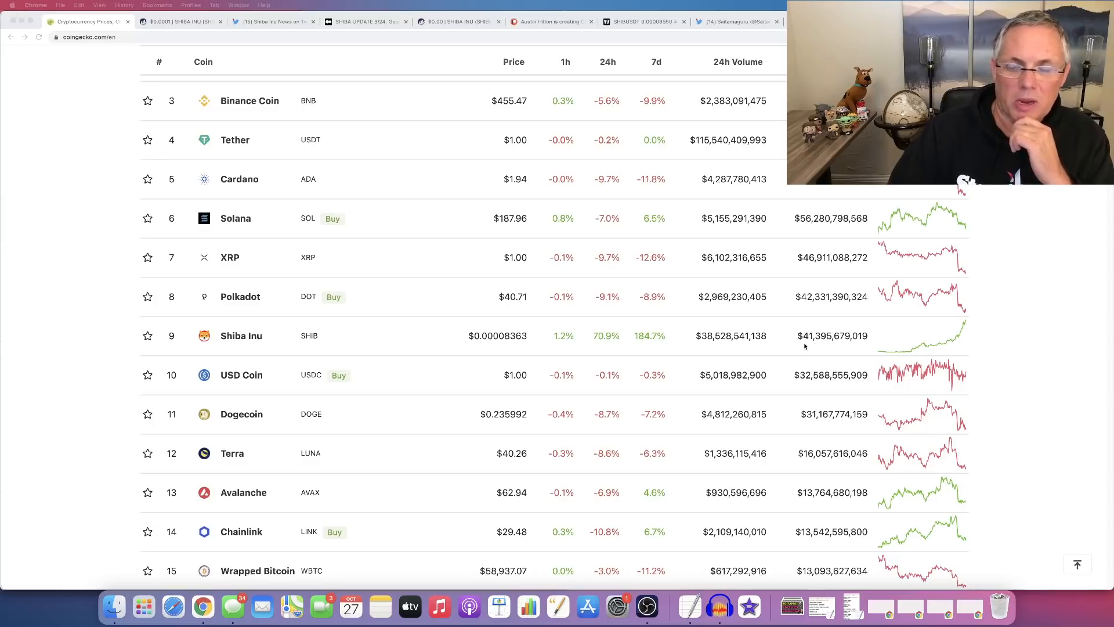
mouse_move(808, 397)
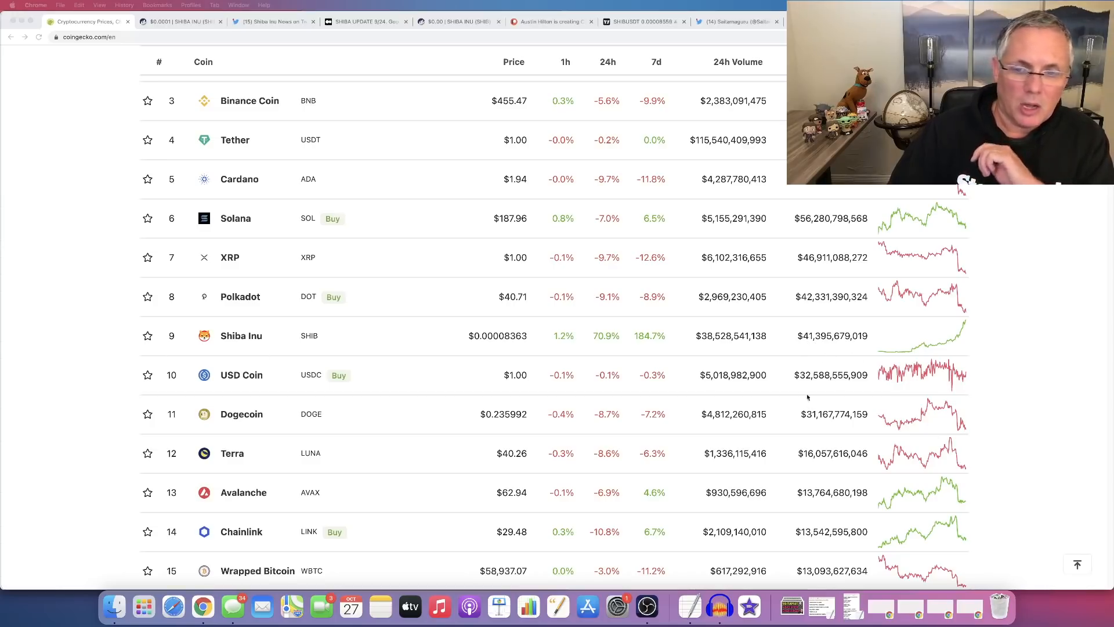